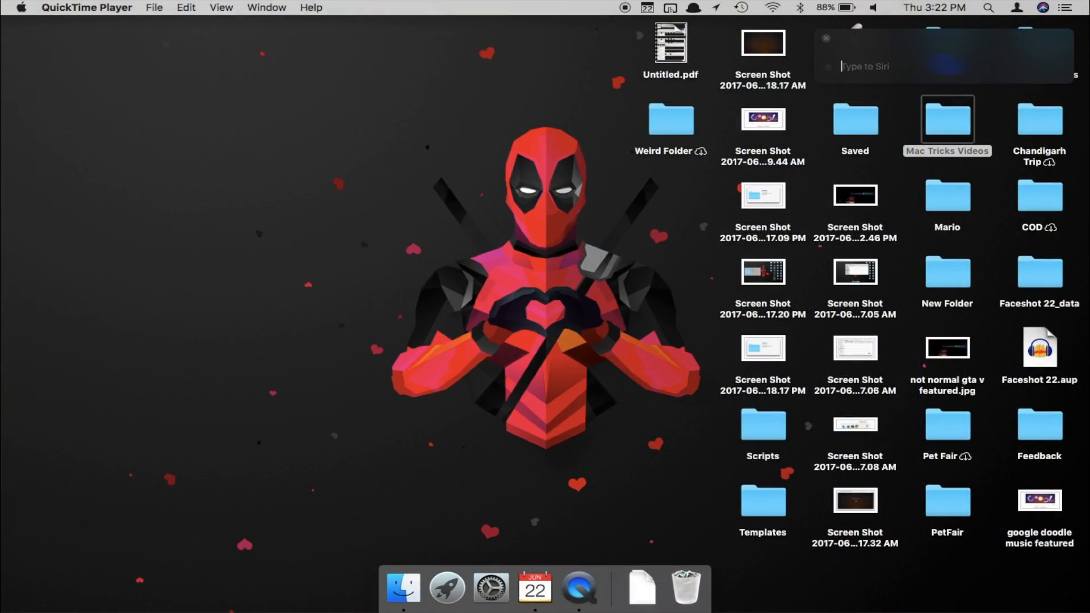
Step: Begin a typed Siri request for the weather ('weat') before moving to Accessibility
{"action": "type", "text": "weat"}
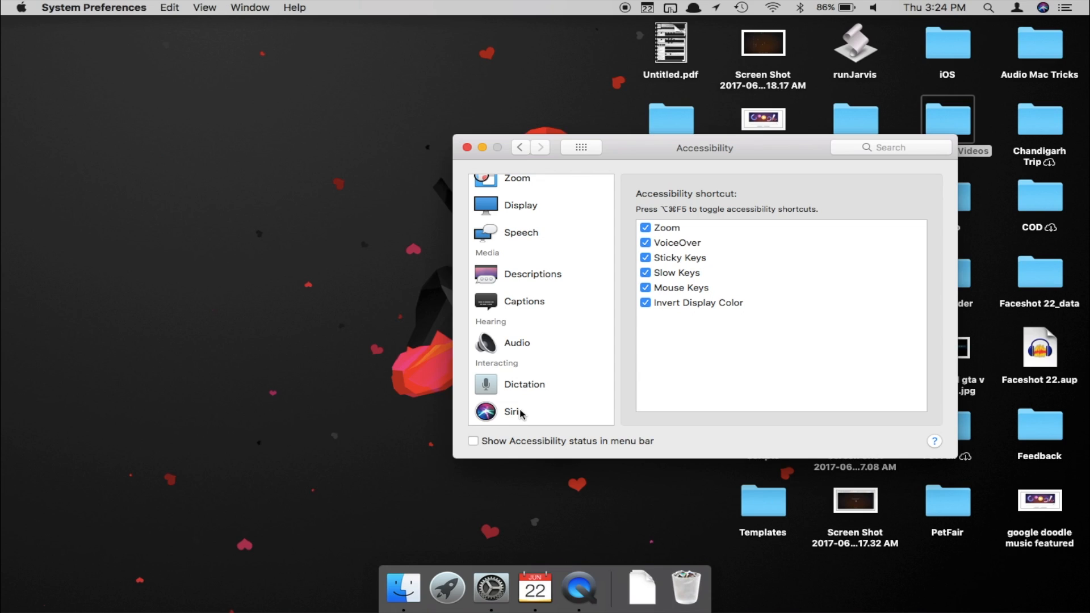
Step: Select Siri in the Accessibility sidebar and check 'Enable Type to Siri'
{"action": "left_click", "coordinate": [513, 411]}
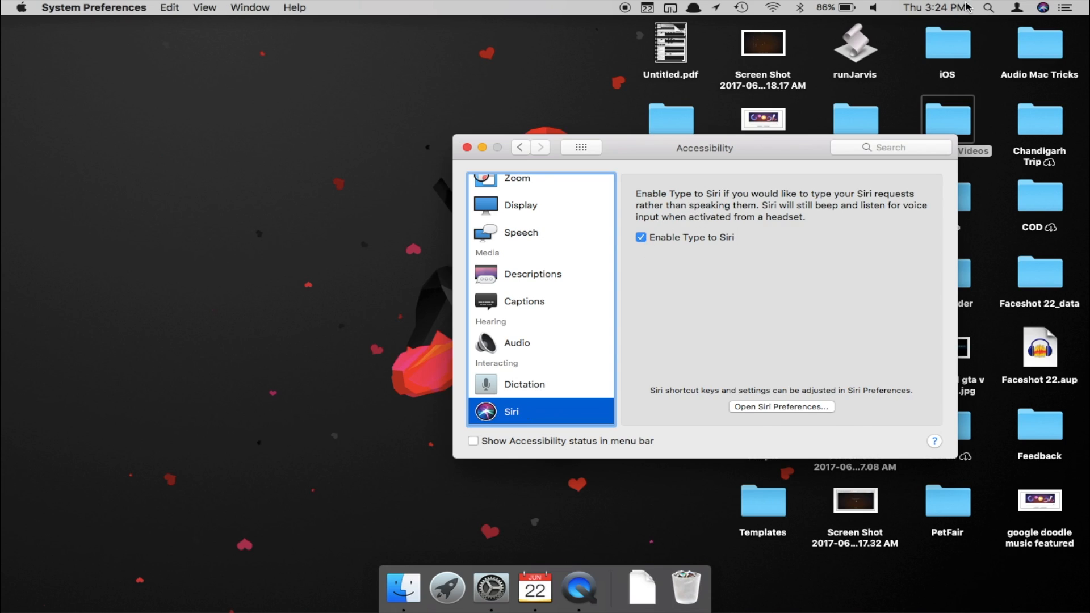
{"action": "left_click", "coordinate": [1042, 8]}
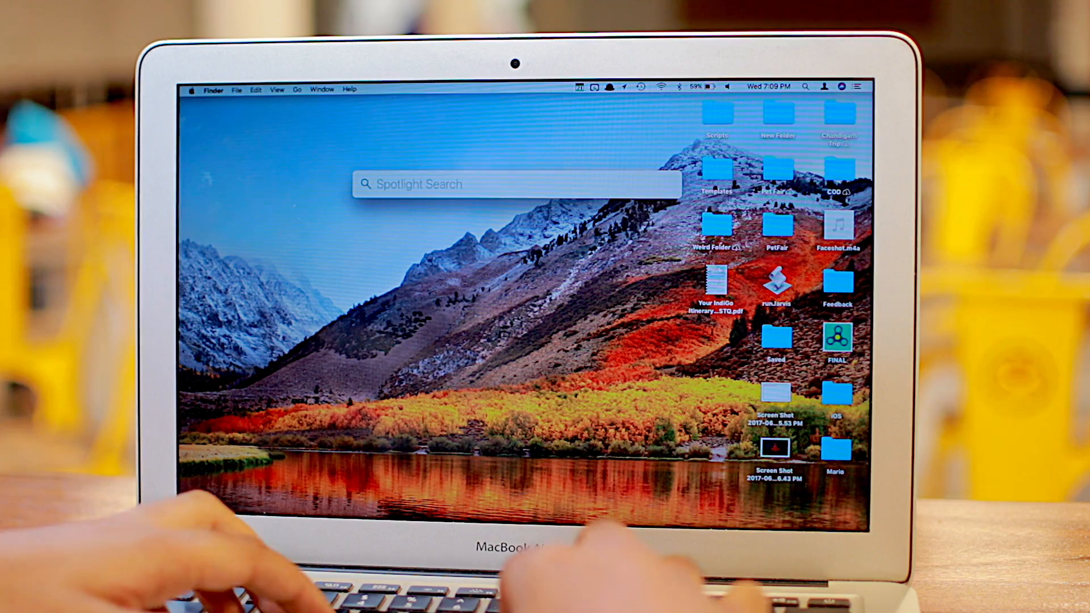
Step: Start a Spotlight query with the text 'files fro'
{"action": "type", "text": "files fro"}
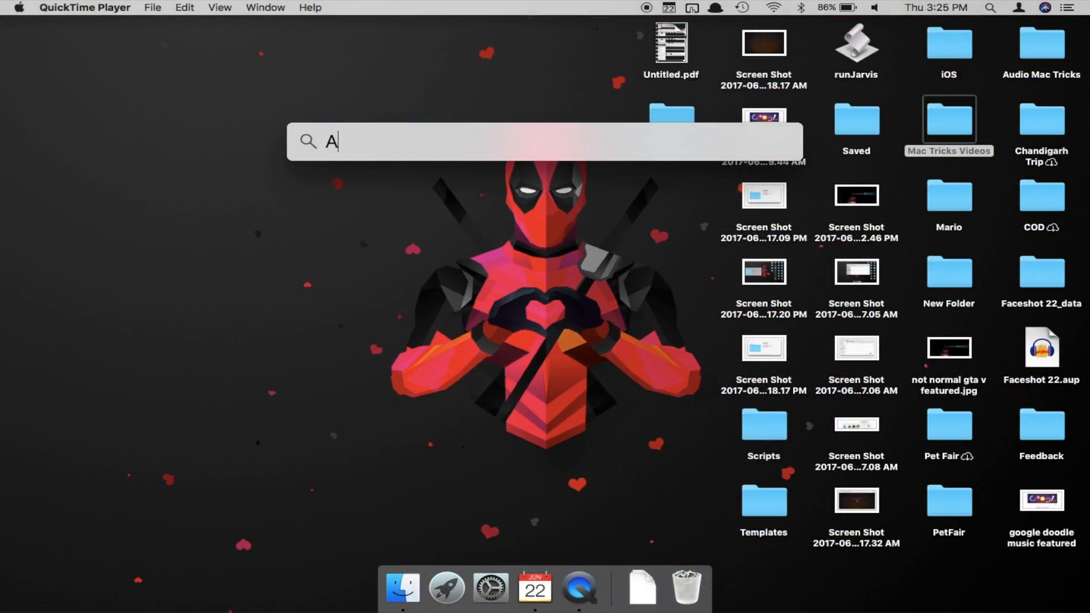
Step: Search app initials AS, GB and PD to surface App Store, GarageBand and matching apps
{"action": "type", "text": "S"}
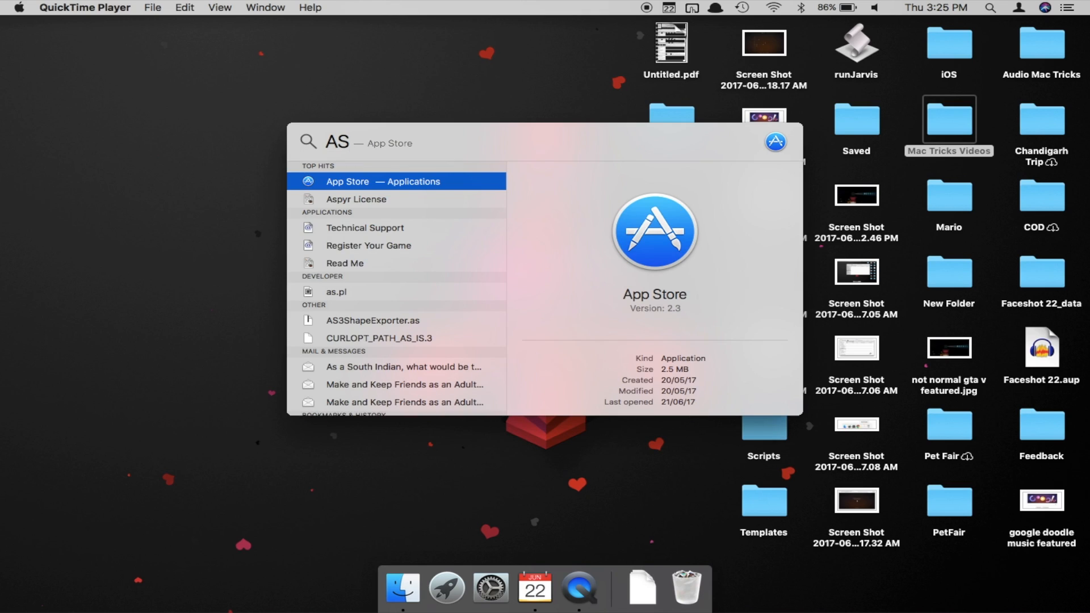
{"action": "type", "text": "GB"}
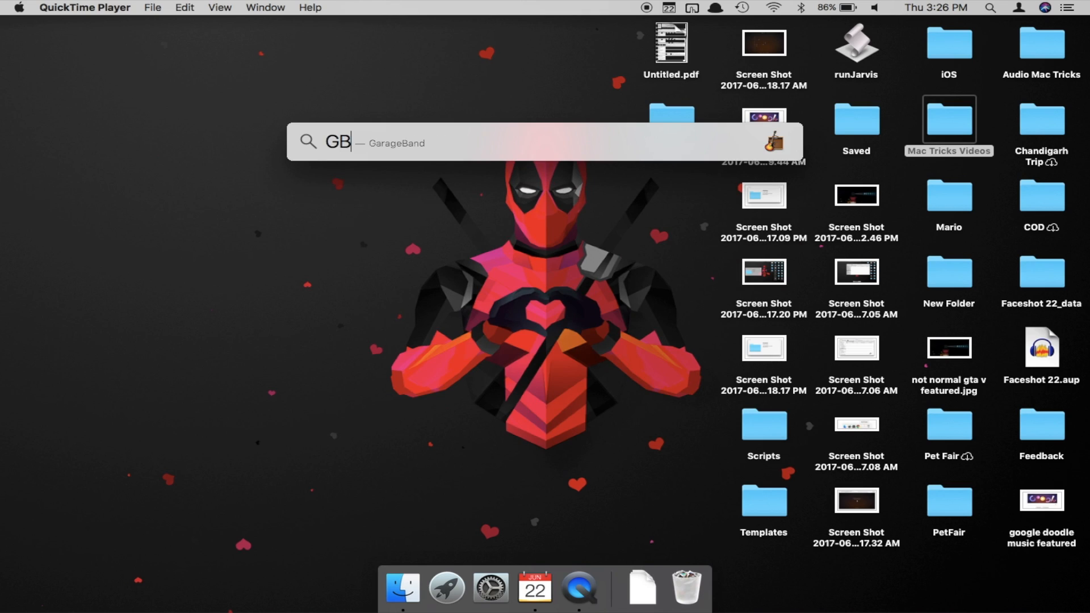
{"action": "type", "text": "PD"}
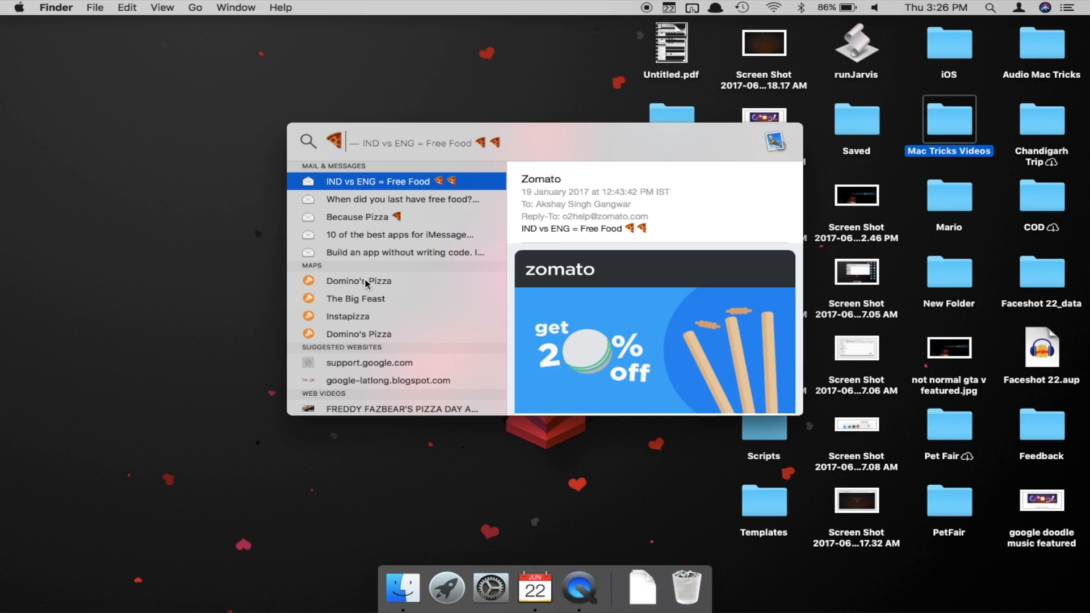
Step: Preview the Domino's Pizza and The Big Feast map results from the pizza emoji search
{"action": "left_click", "coordinate": [359, 280]}
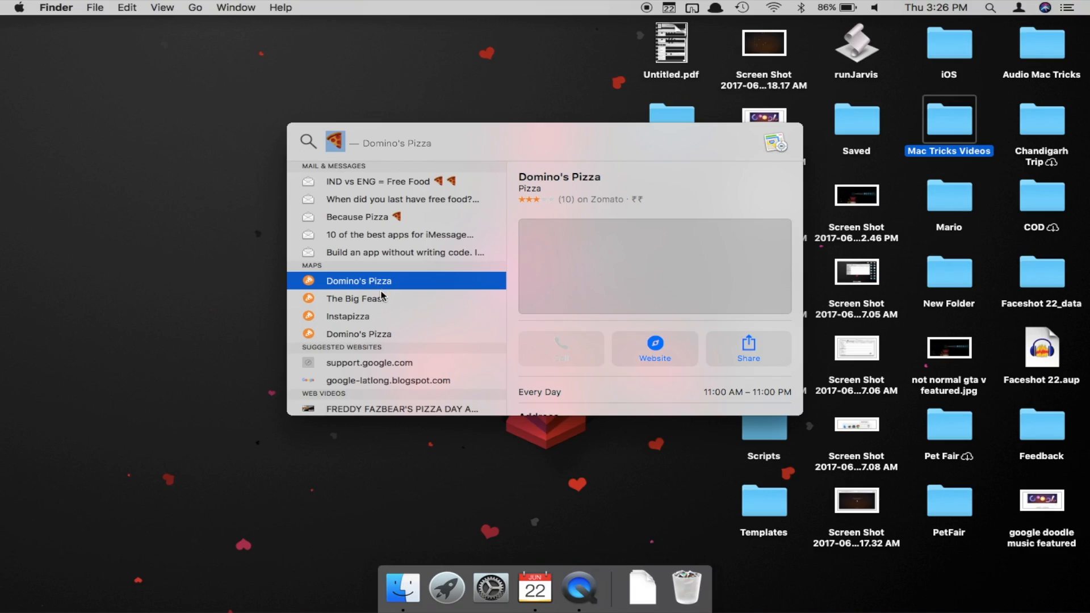
{"action": "left_click", "coordinate": [357, 299]}
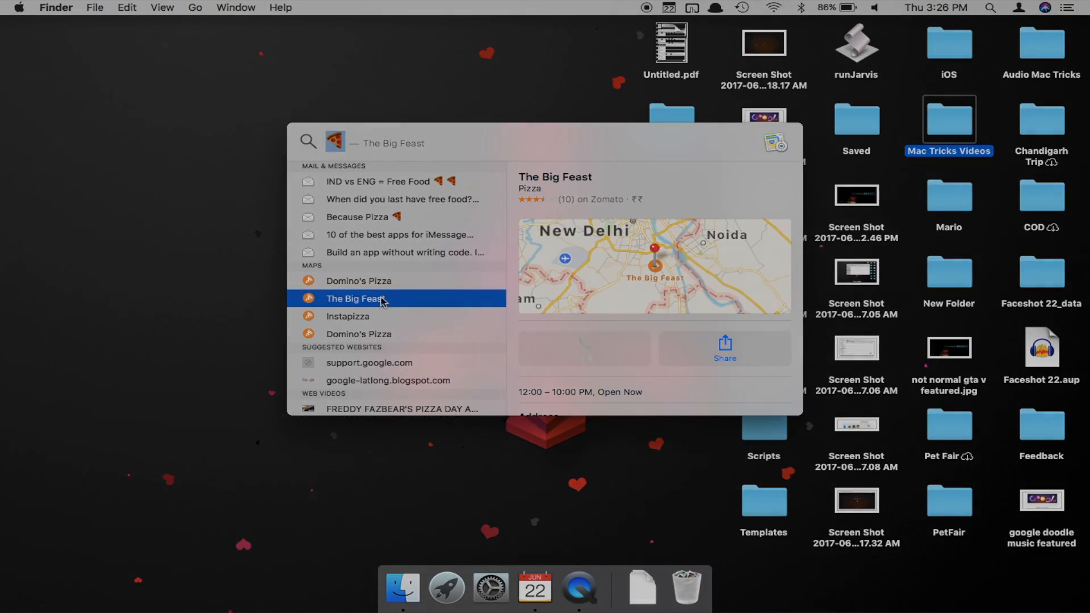